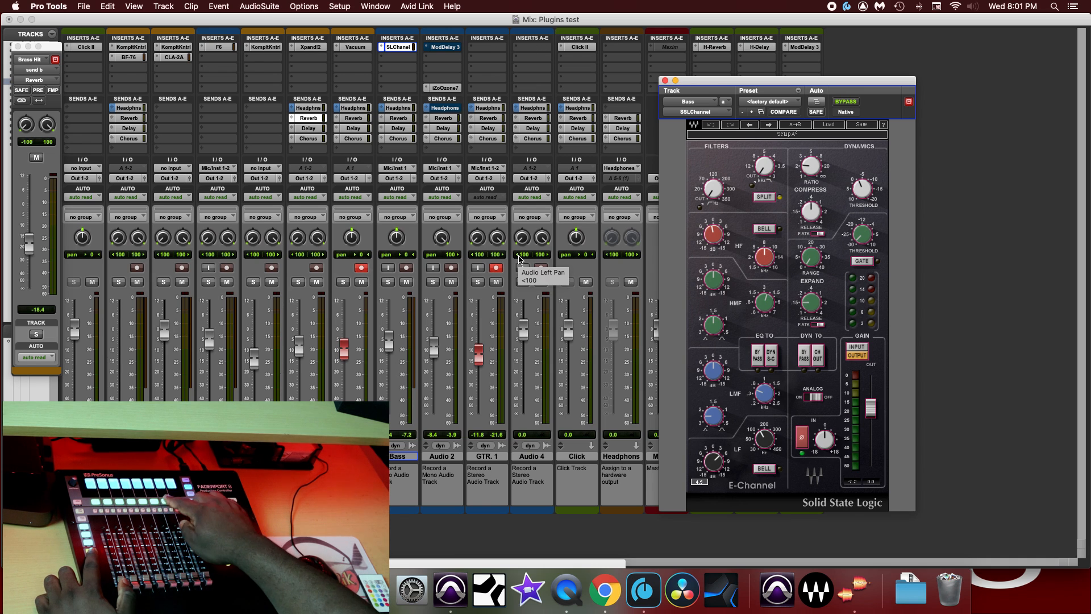
# Load the Waves CLA-2A compressor on Brass Hit insert B, opening its plug-in window
pyautogui.click(307, 46)
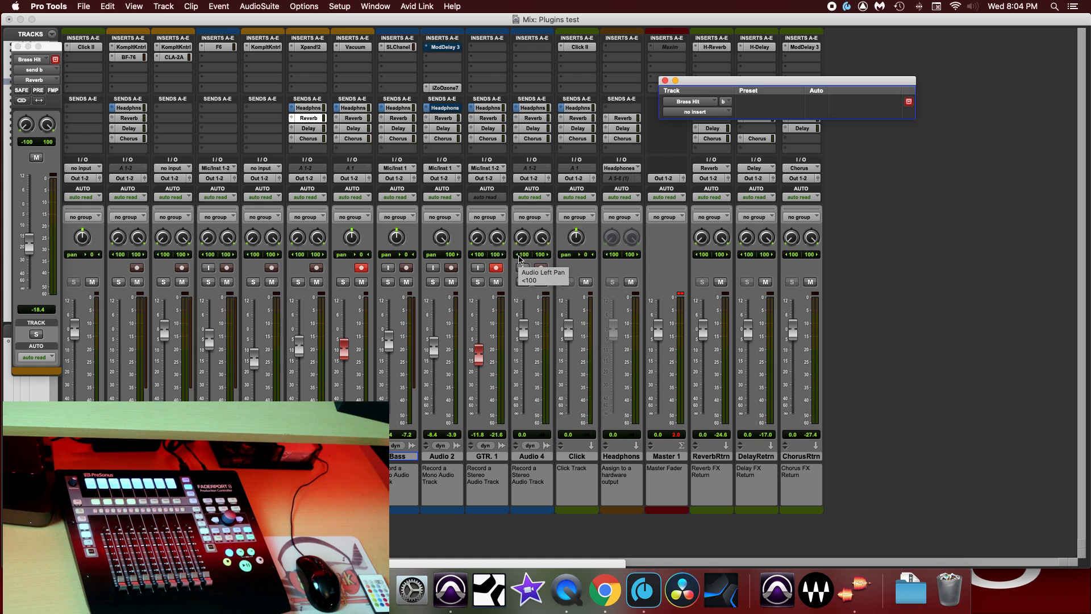
pyautogui.click(306, 57)
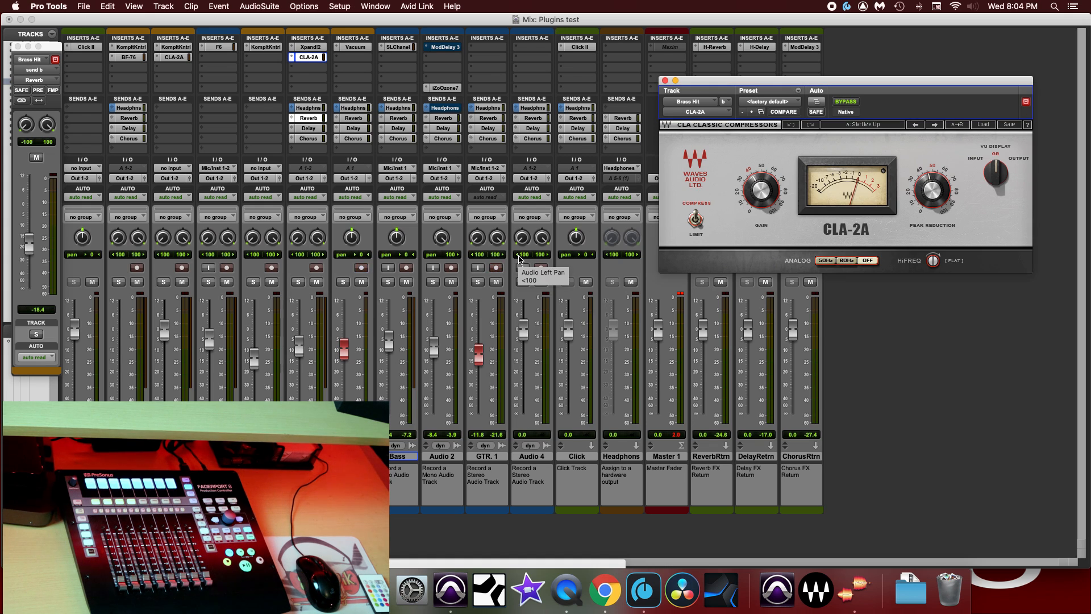